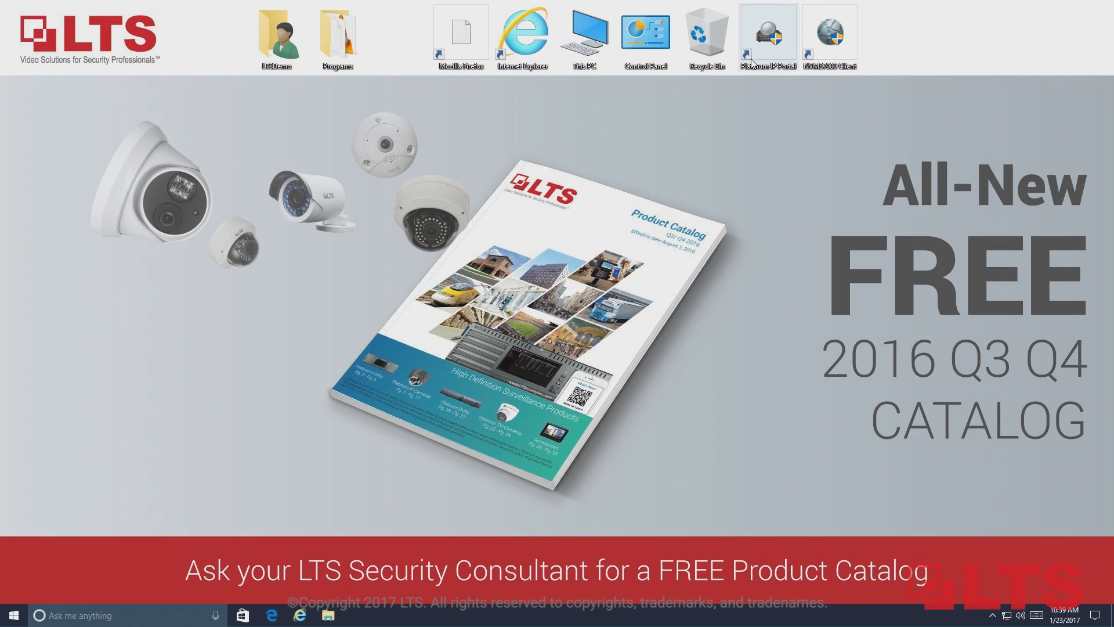
- Assign CMIP8222-WIFI the IP 192.168.1.10 with gateway 192.168.1.1 using the admin password and save
double_click(767, 34)
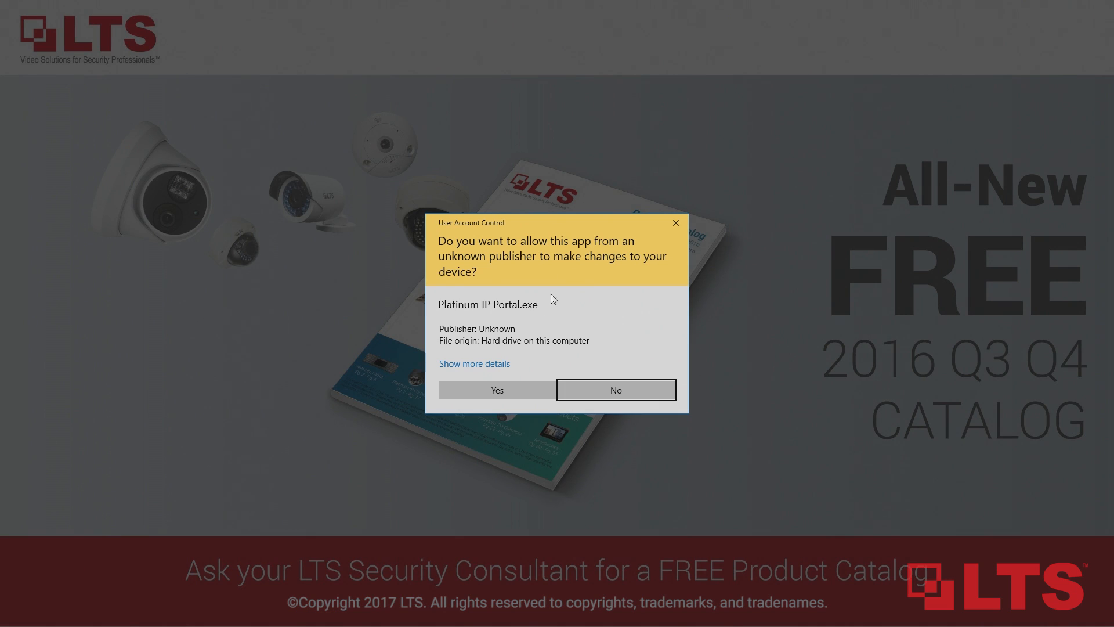
left_click(495, 390)
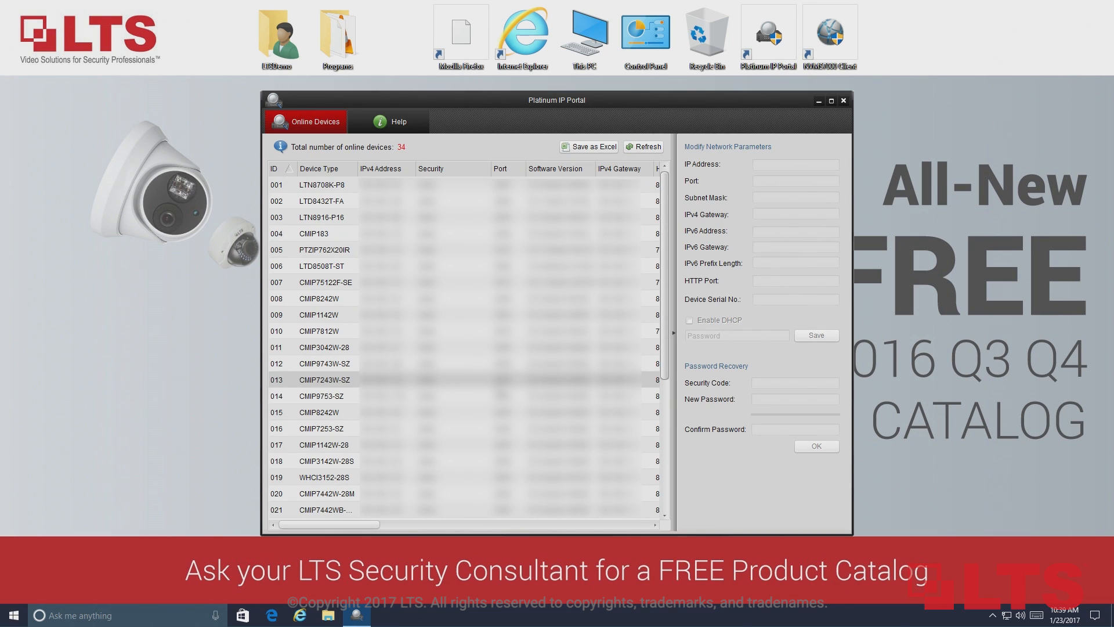
scroll("down", 3)
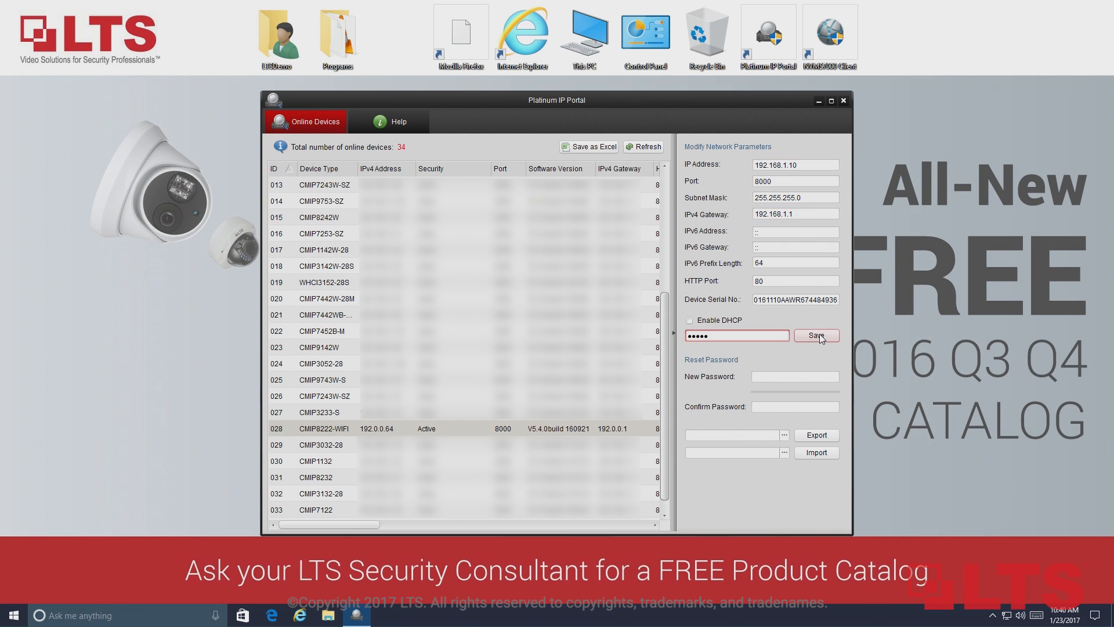
left_click(816, 334)
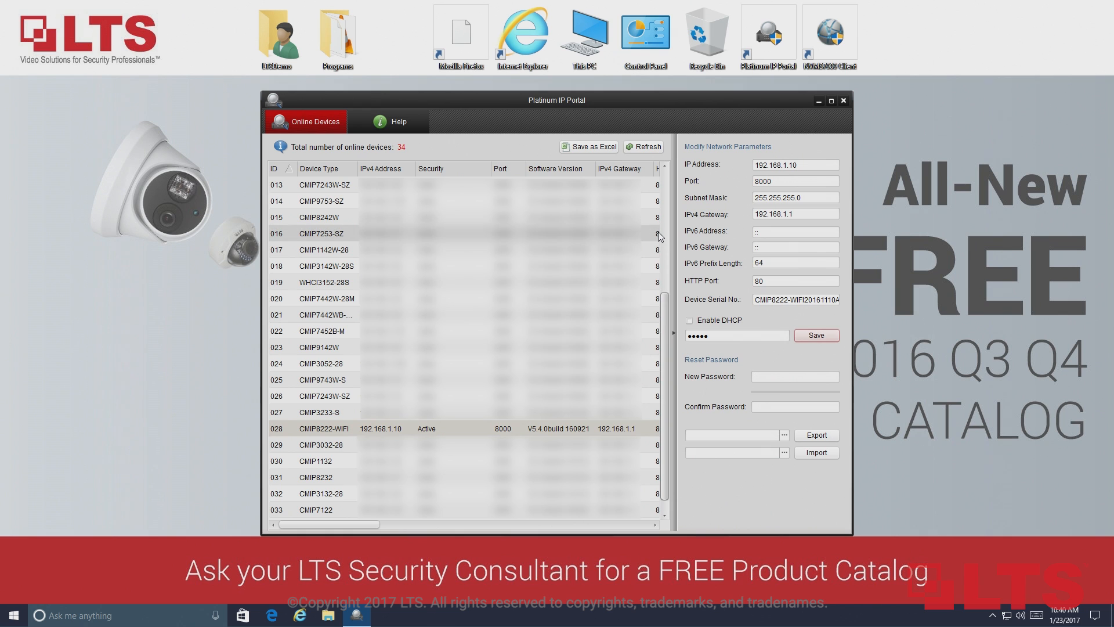
mouse_move(395, 421)
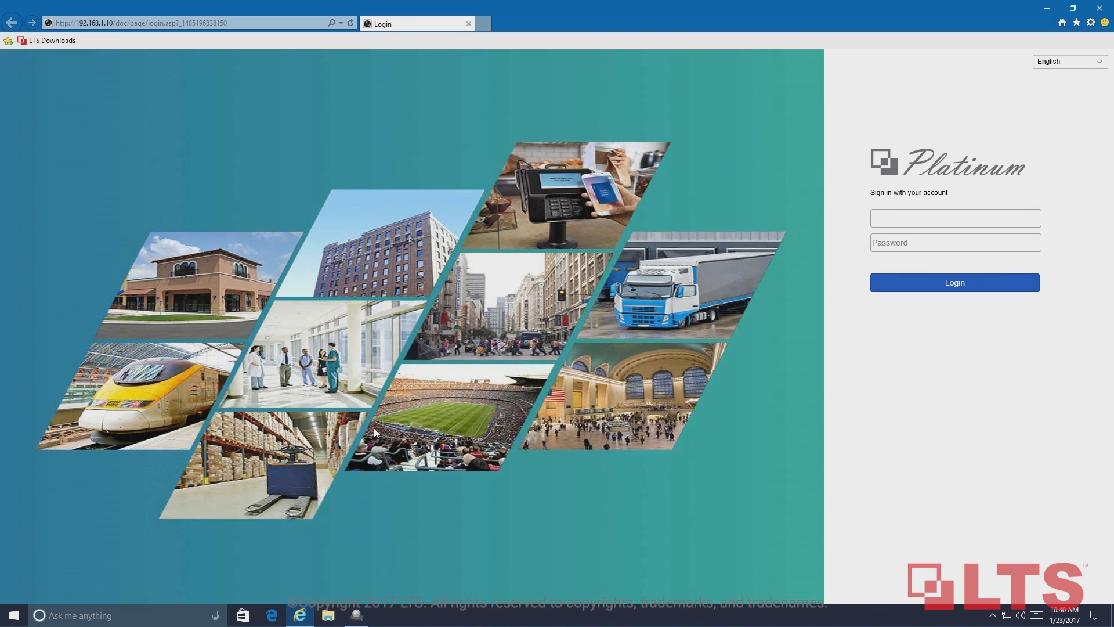
- Sign in as admin at 192.168.1.10 and reach Configuration > Network > Advanced Settings
type("admin")
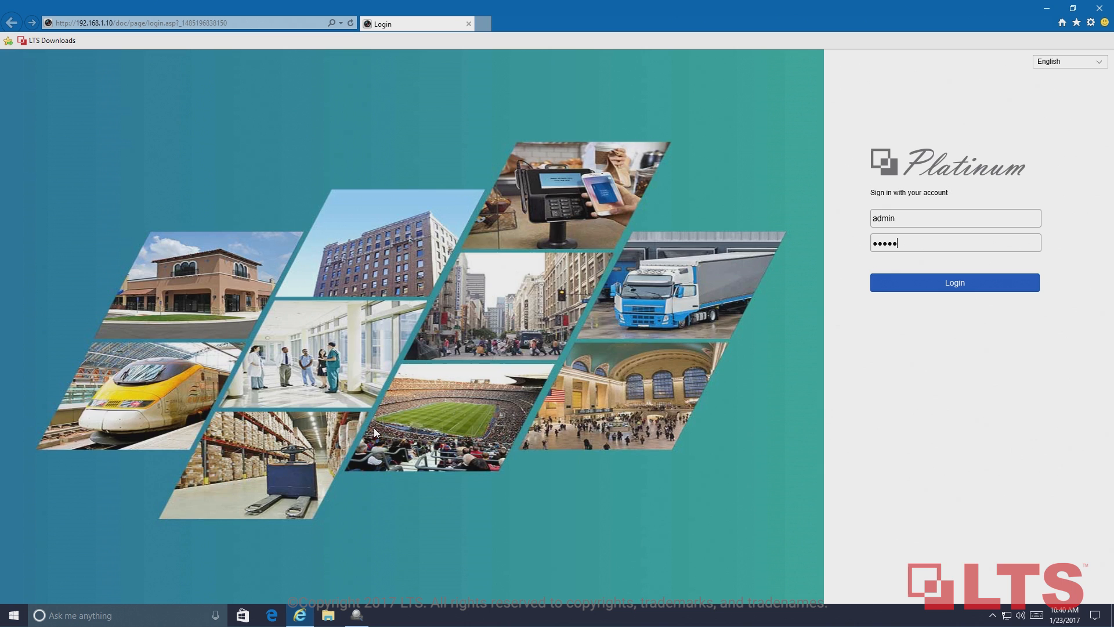
left_click(954, 282)
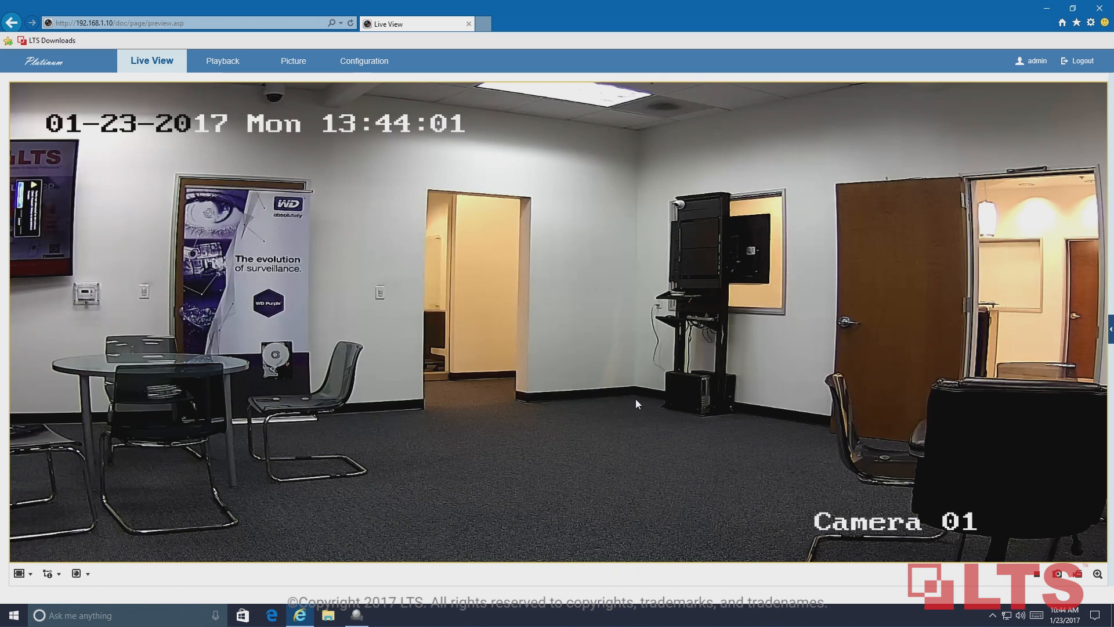
mouse_move(525, 303)
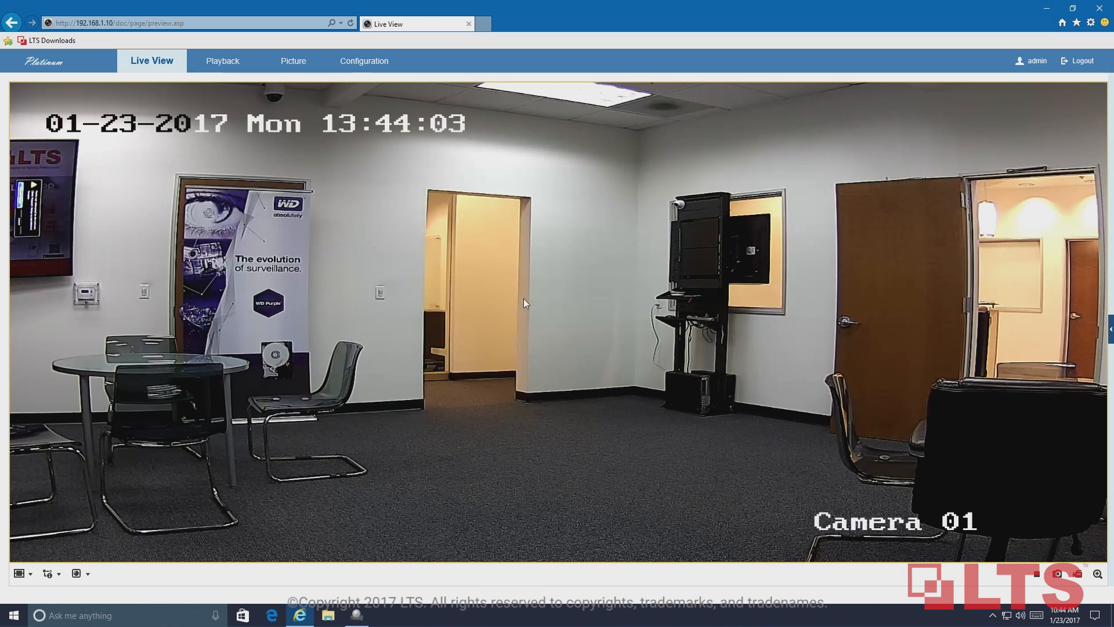
mouse_move(369, 91)
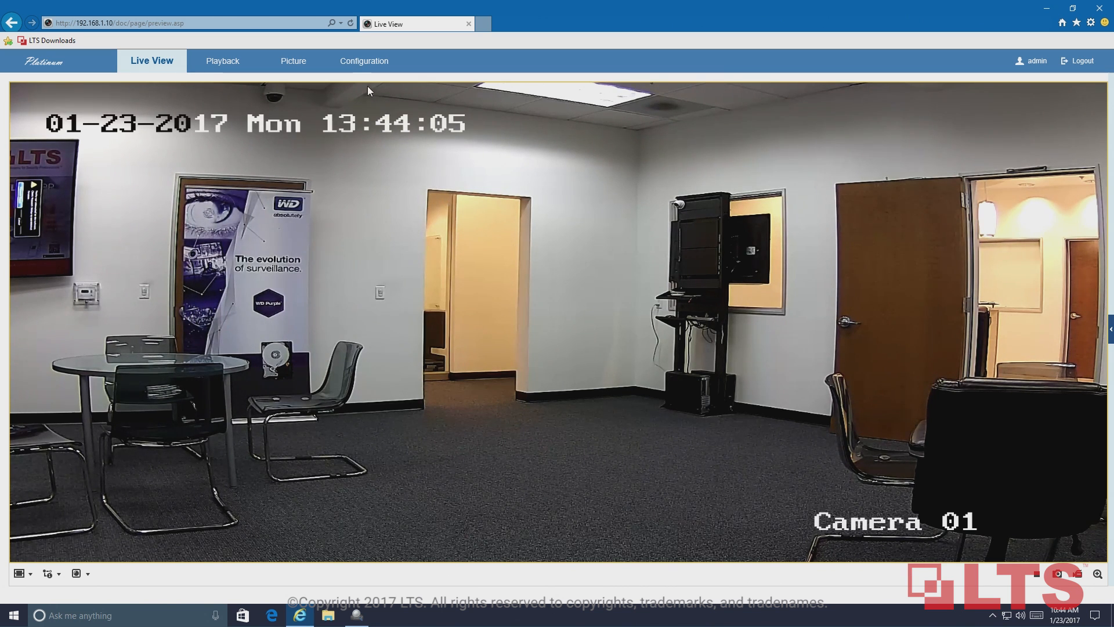
left_click(363, 61)
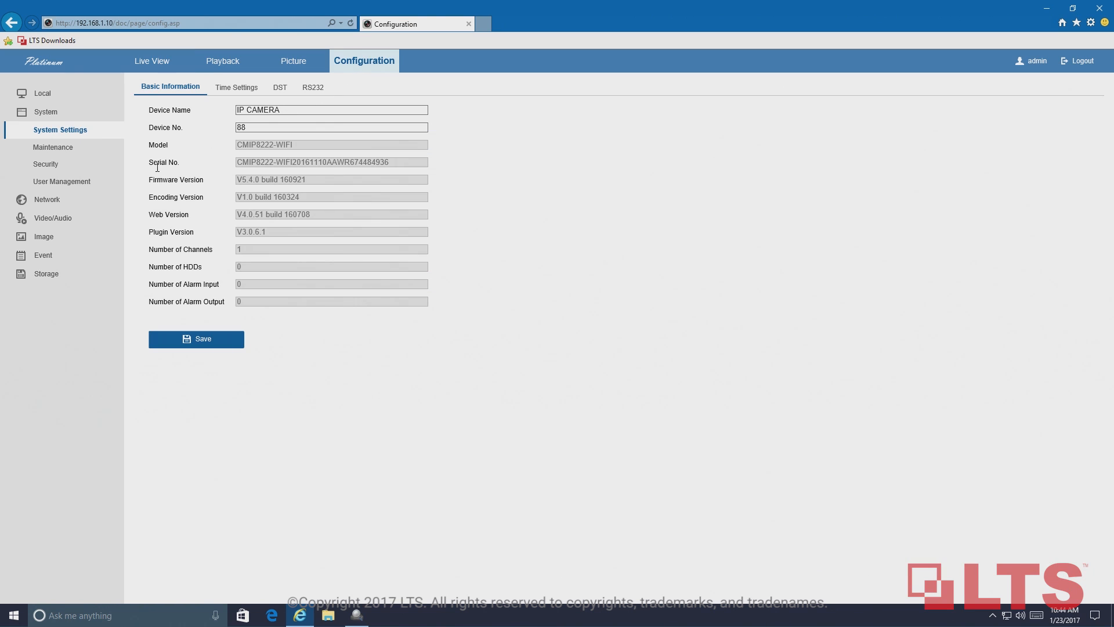
left_click(47, 130)
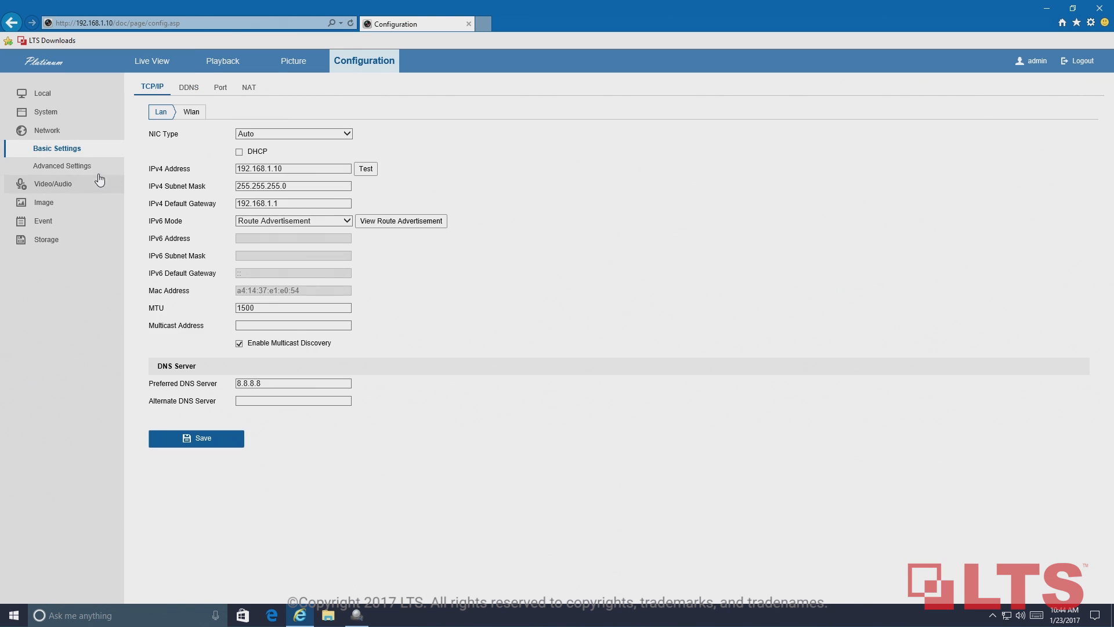
left_click(62, 166)
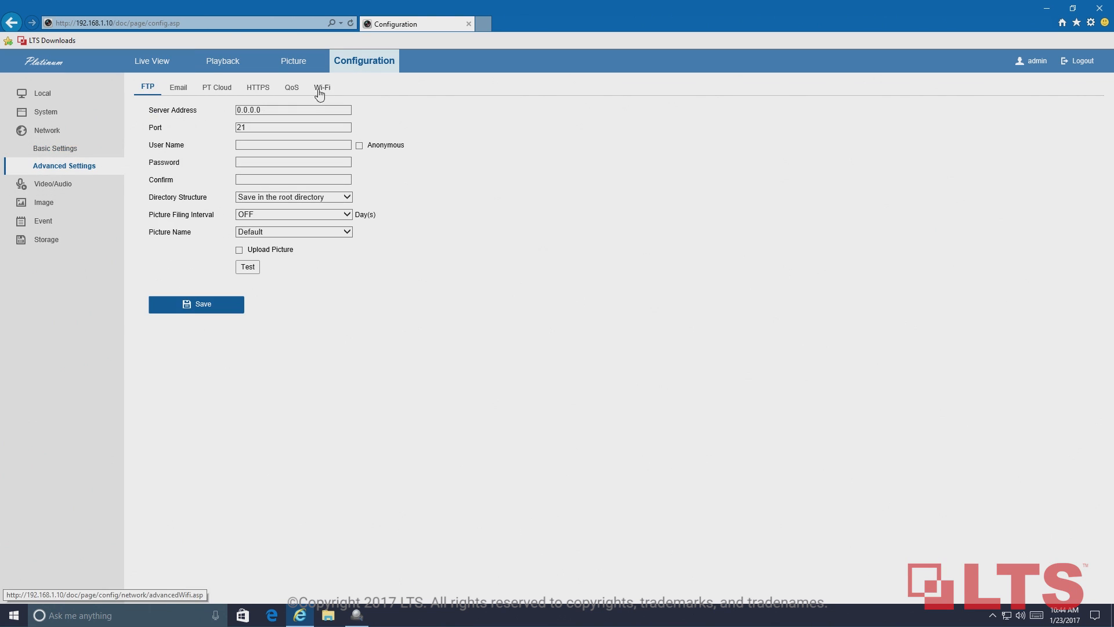
- Join the LTSDEMO network with WPA2-personal, save, and confirm it shows Connected
left_click(321, 87)
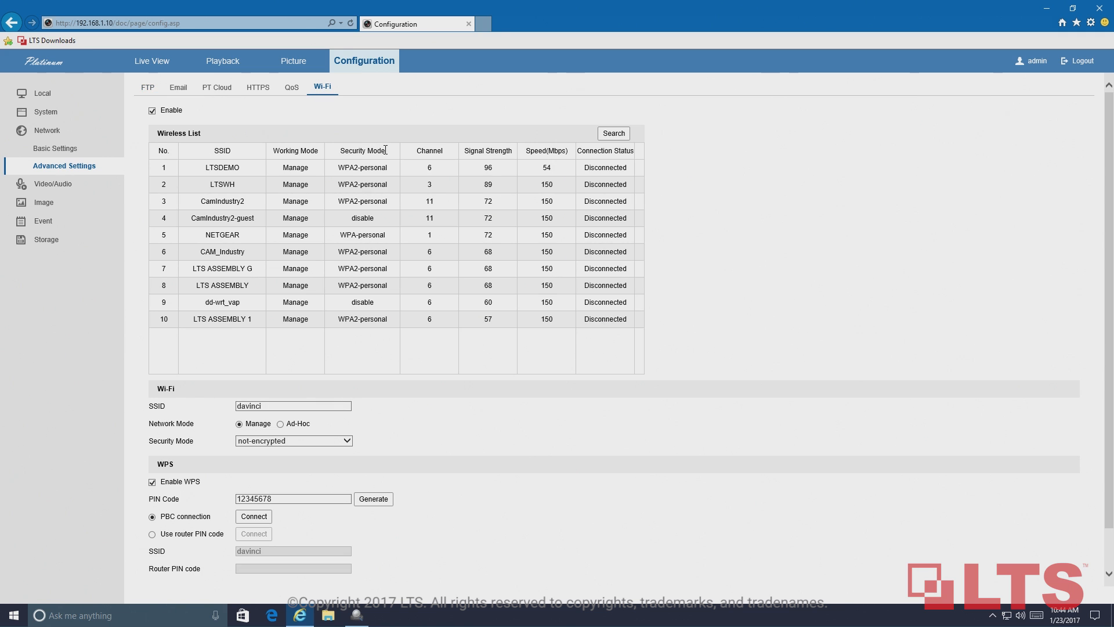
left_click(221, 167)
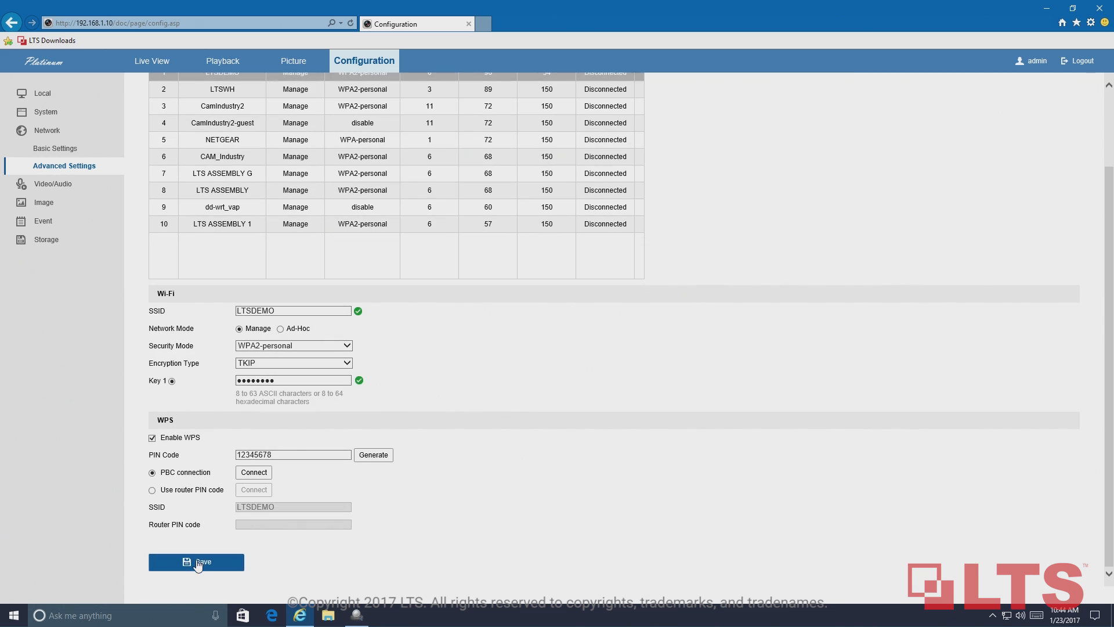
left_click(196, 561)
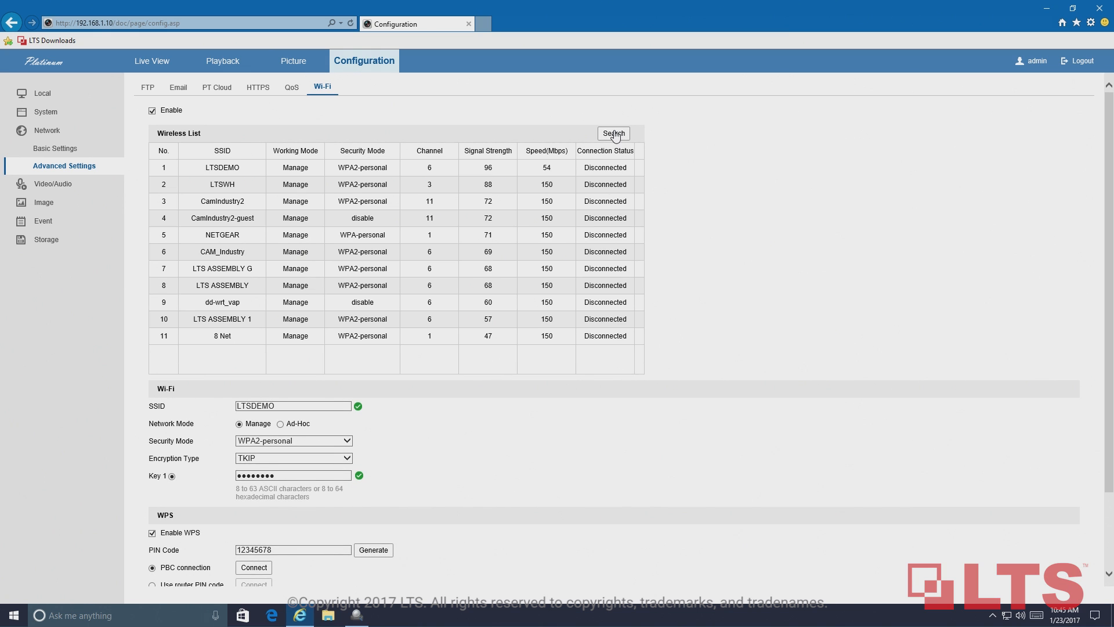
left_click(611, 133)
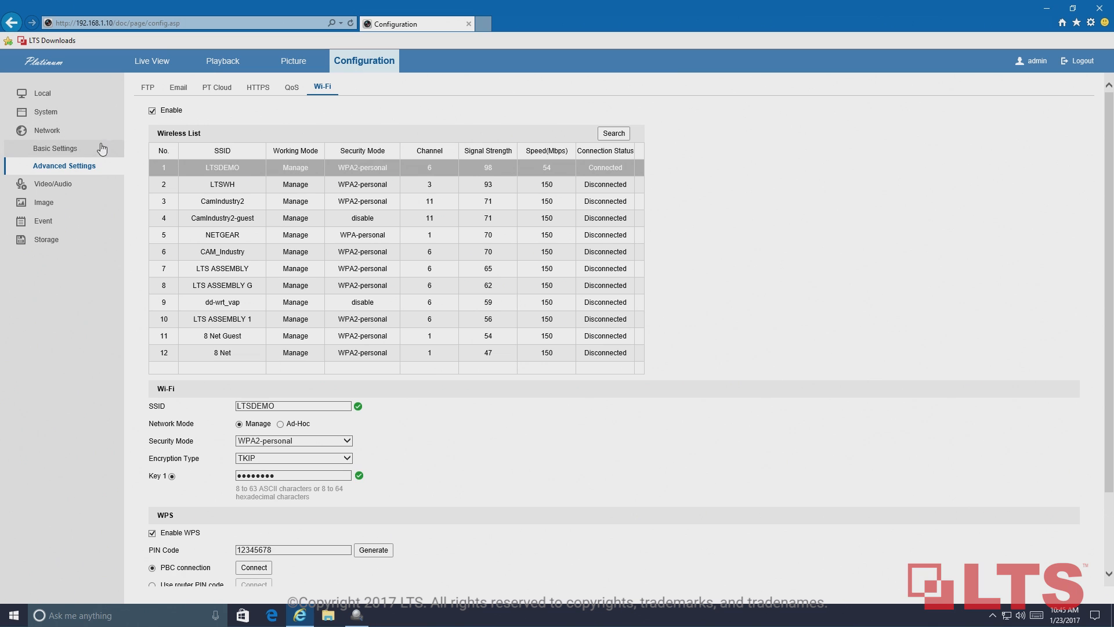
left_click(57, 147)
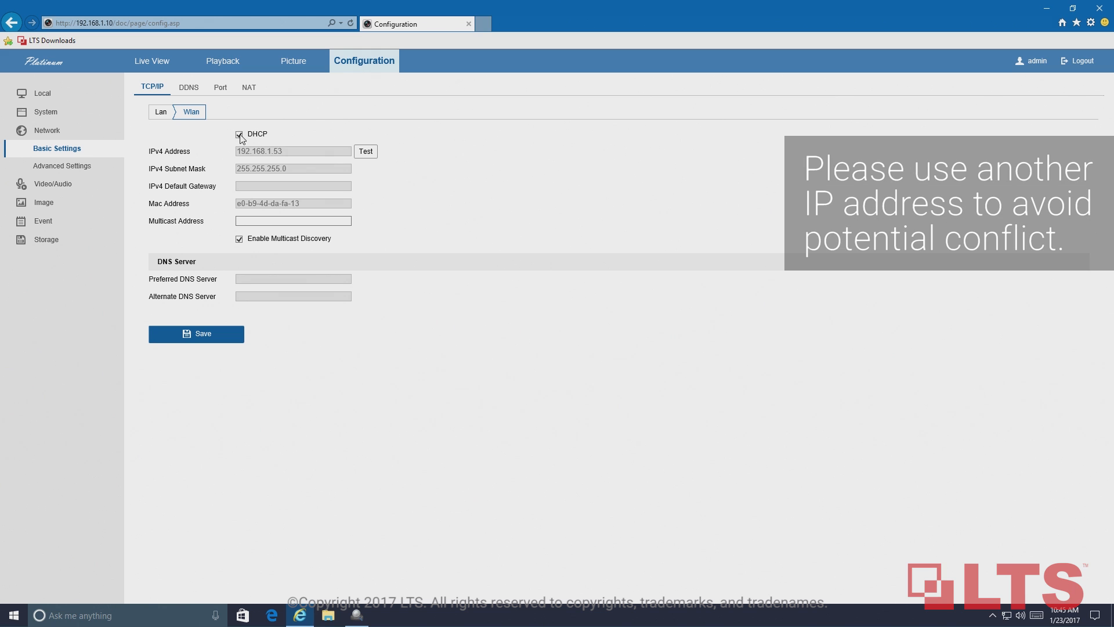
- Turn off DHCP on the Wlan interface so 192.168.1.53 becomes editable
left_click(240, 135)
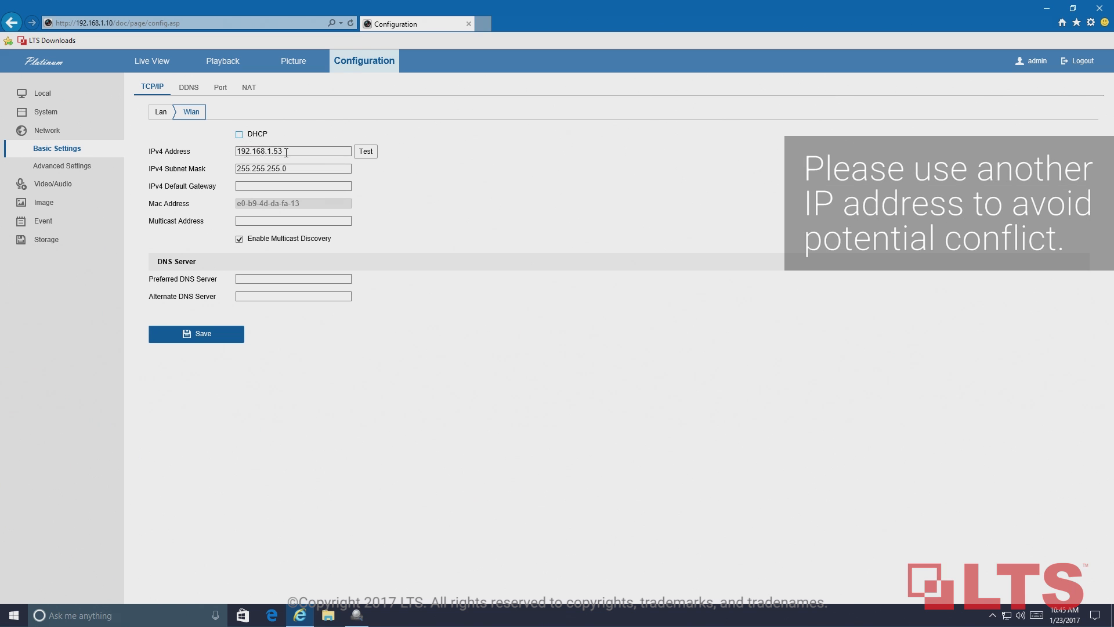